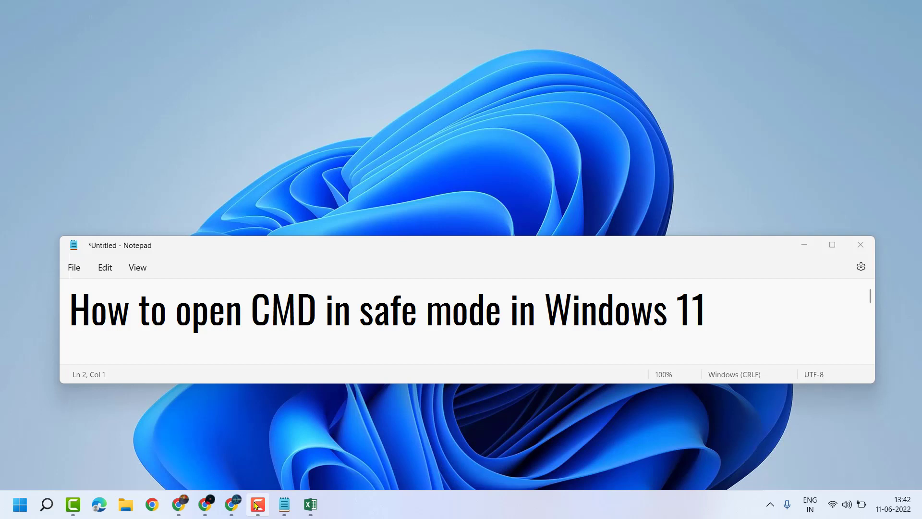
{"action": "mouse_move", "coordinate": [831, 244]}
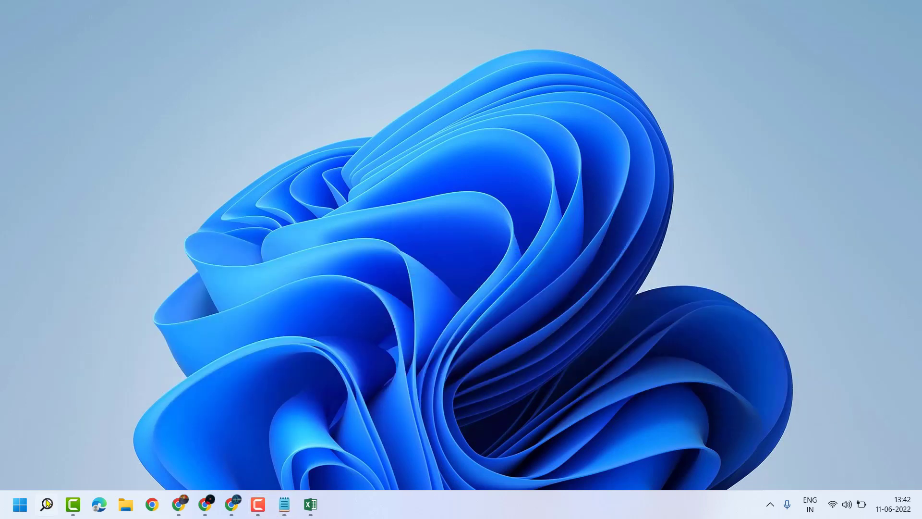
Step: Search for 'cmd' and launch Command Prompt as administrator
{"action": "left_click", "coordinate": [46, 503]}
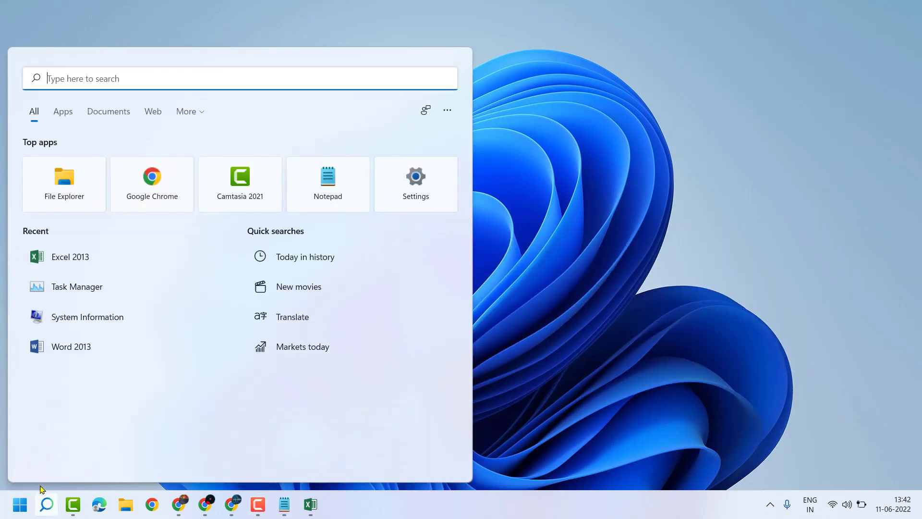
{"action": "type", "text": "control Panel"}
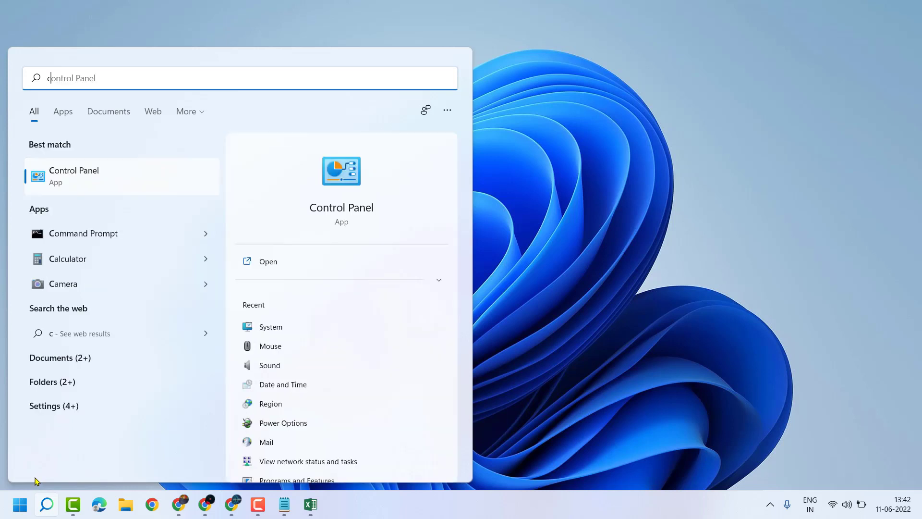
{"action": "type", "text": "cmd"}
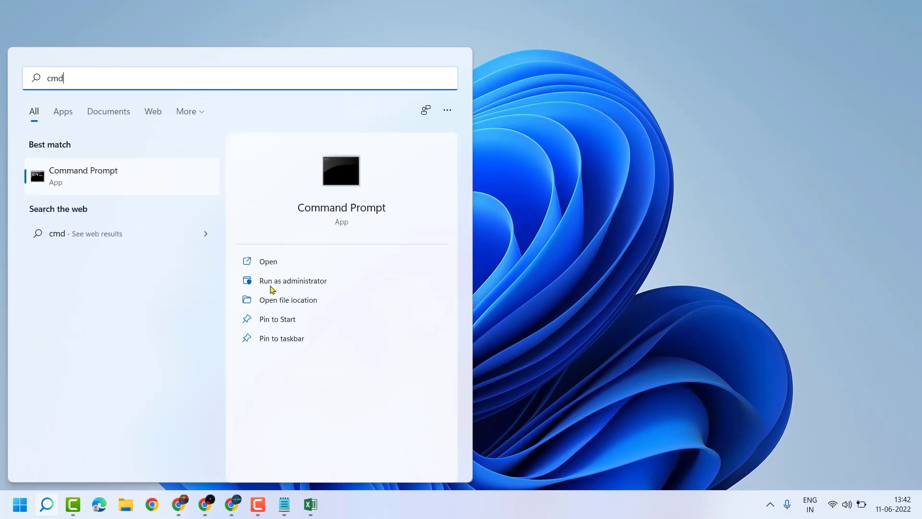
{"action": "mouse_move", "coordinate": [320, 283]}
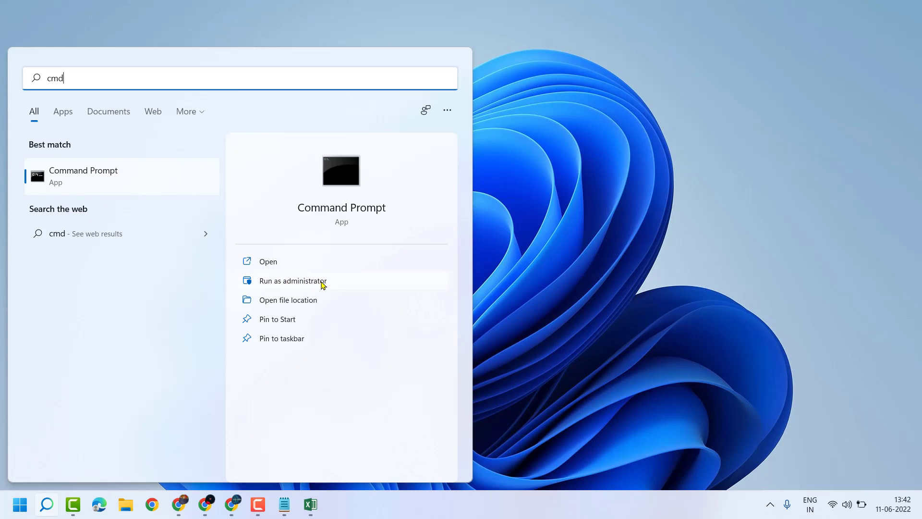
{"action": "left_click", "coordinate": [292, 281]}
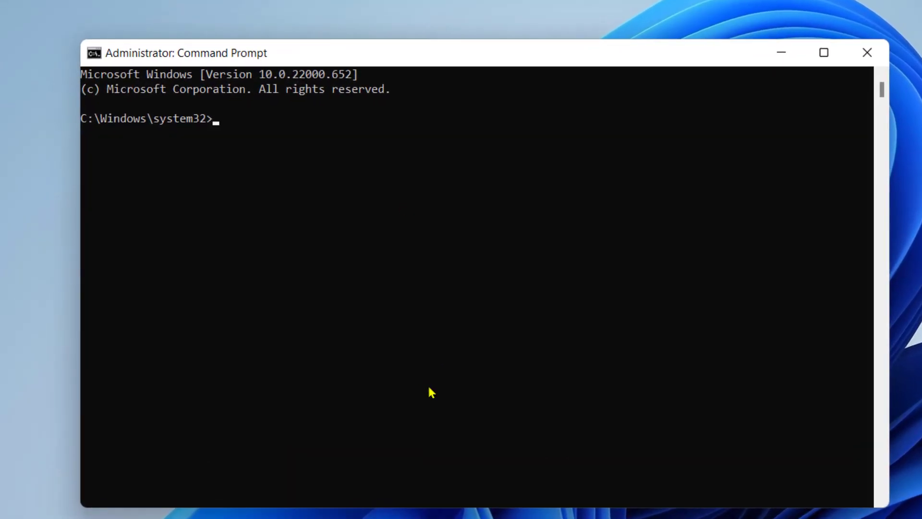
Step: Run the msconfig command from the administrator prompt
{"action": "type", "text": "msco"}
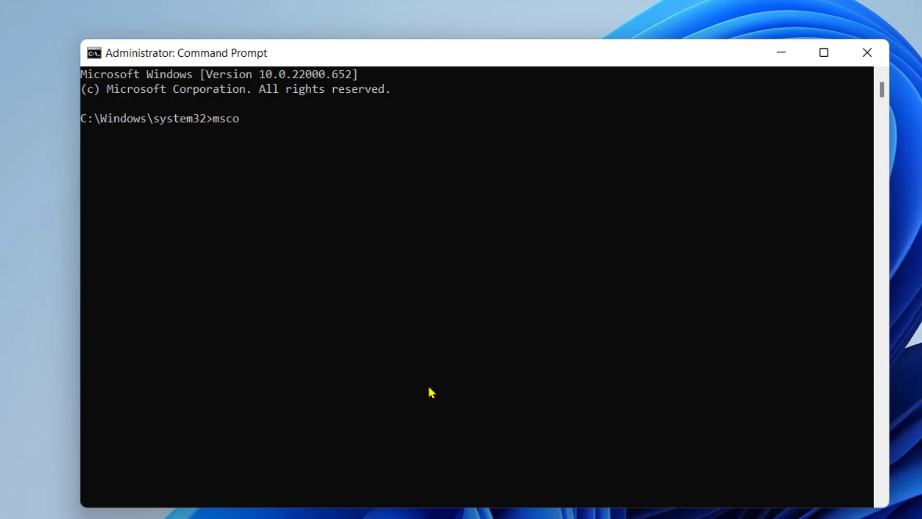
{"action": "type", "text": "nfig"}
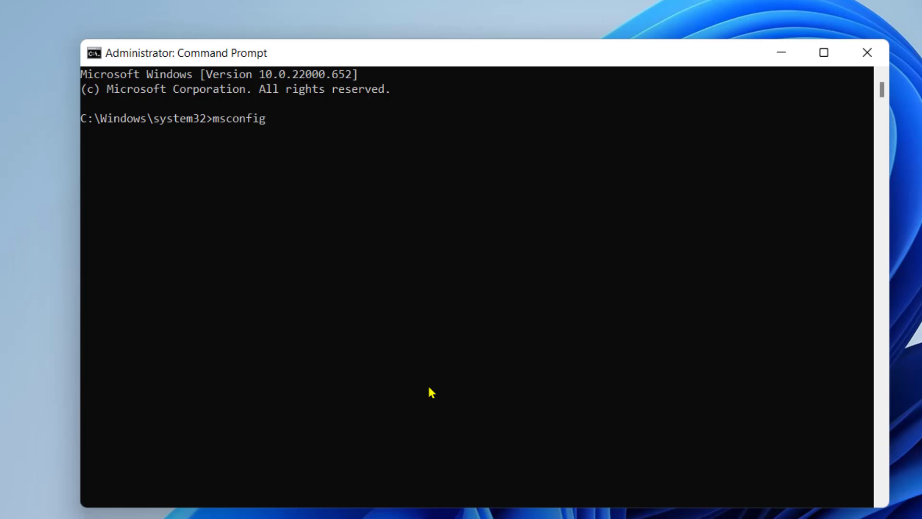
{"action": "key", "text": "Return"}
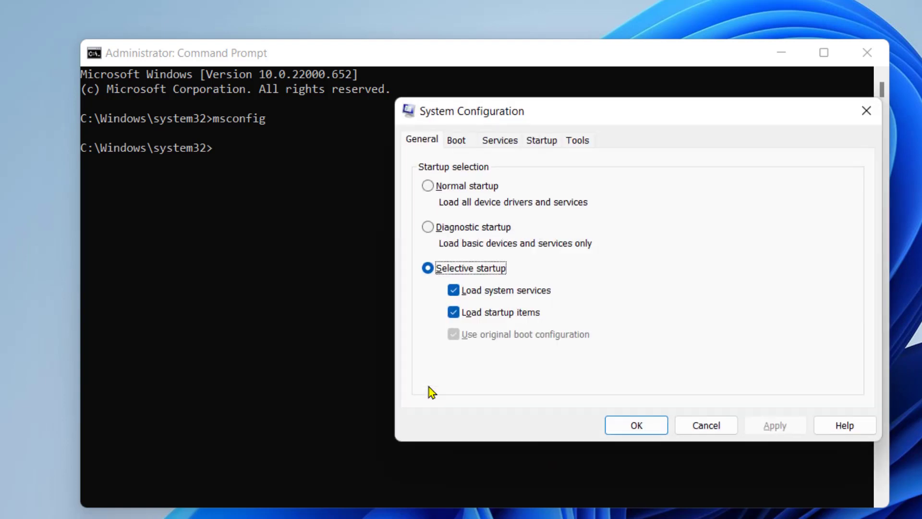
{"action": "mouse_move", "coordinate": [464, 149]}
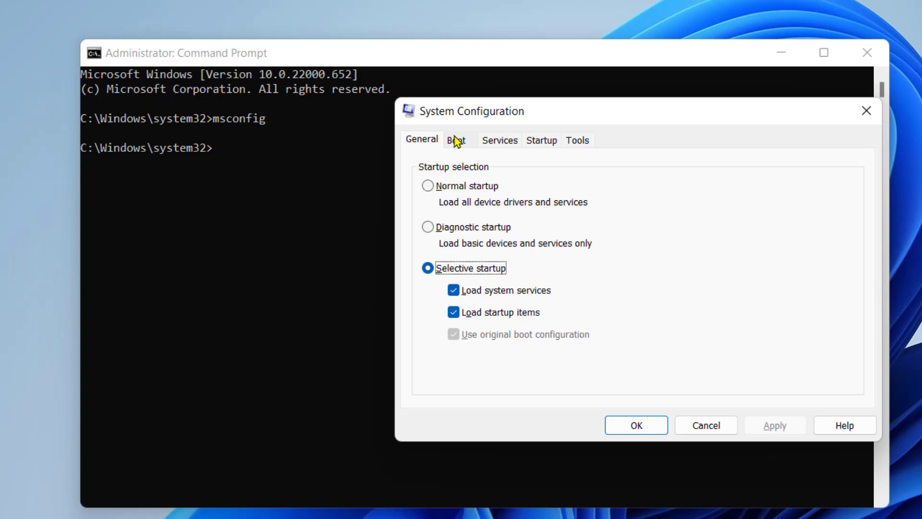
Step: Switch System Configuration to the Boot tab for Windows
{"action": "left_click", "coordinate": [456, 140]}
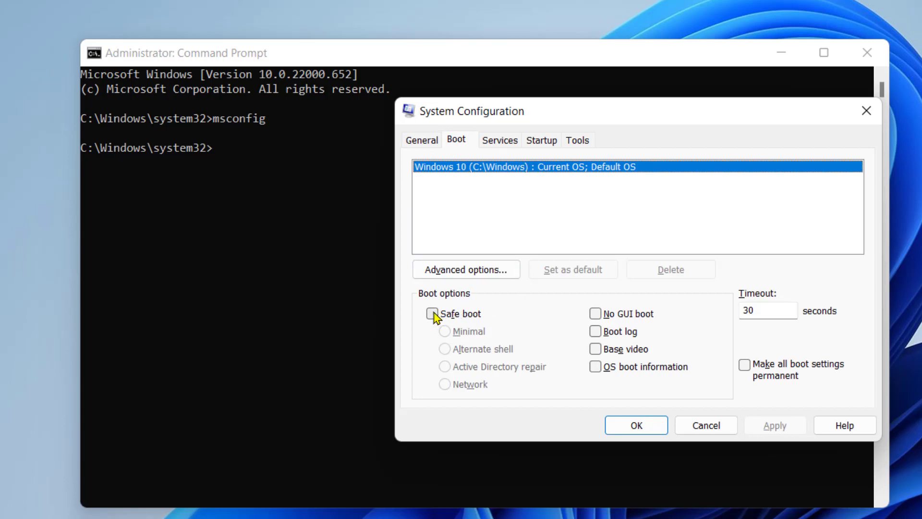
Step: Enable Safe boot with the Minimal option, apply it and confirm with OK
{"action": "left_click", "coordinate": [432, 313]}
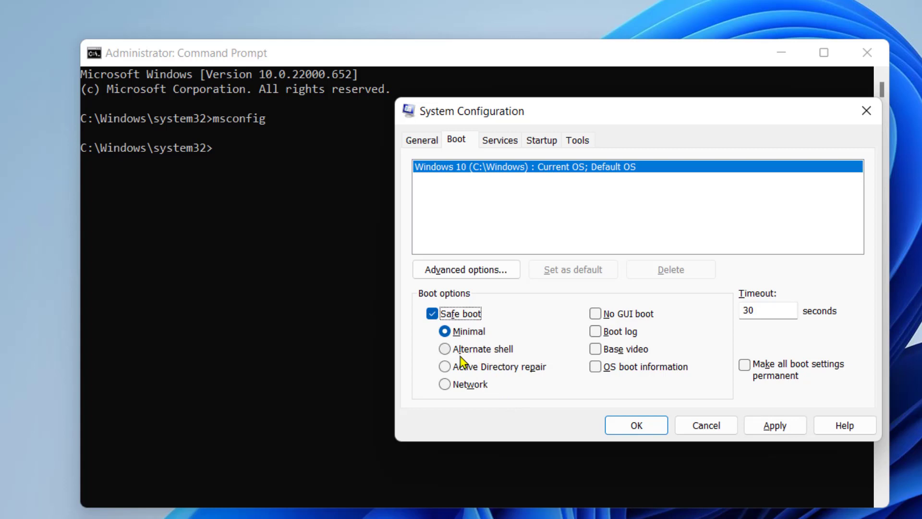
{"action": "mouse_move", "coordinate": [455, 356]}
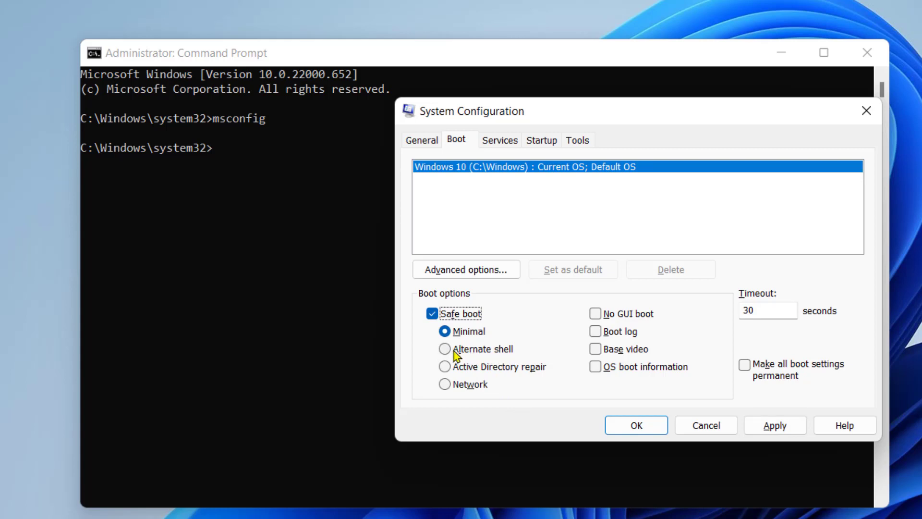
{"action": "mouse_move", "coordinate": [510, 380]}
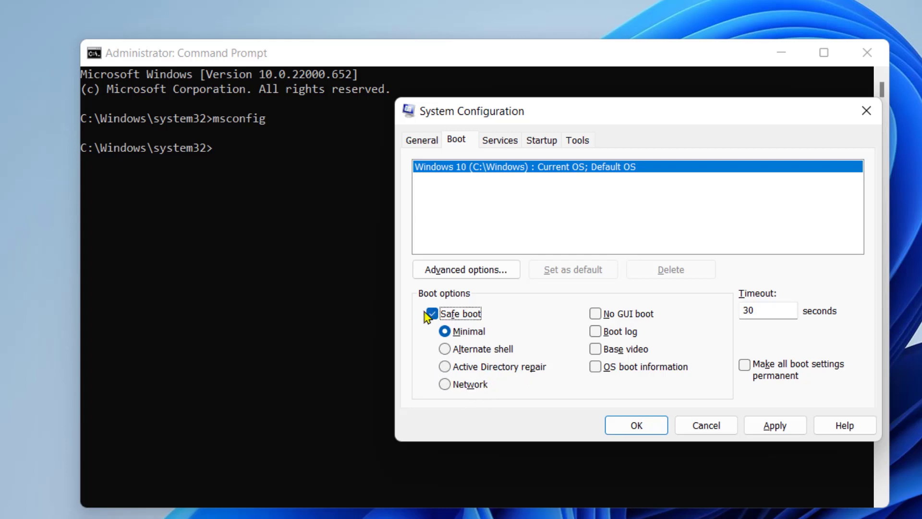
{"action": "mouse_move", "coordinate": [474, 359]}
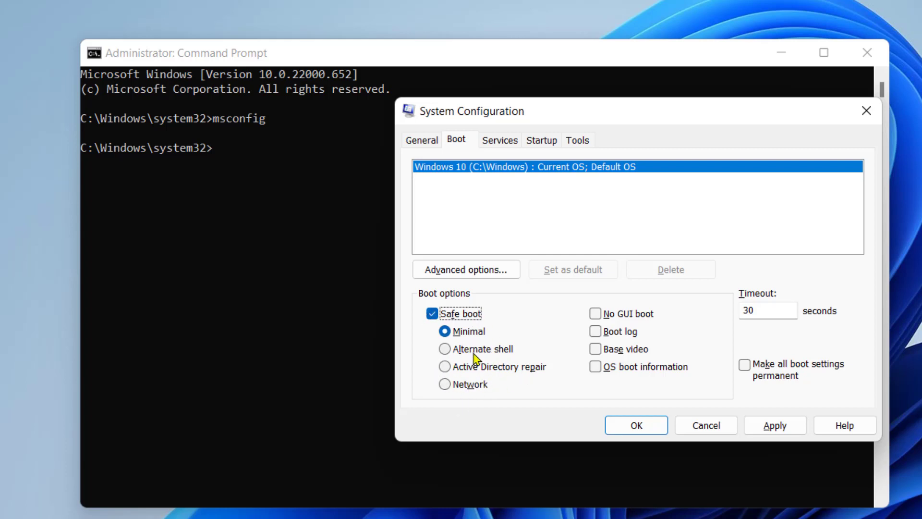
{"action": "mouse_move", "coordinate": [775, 310]}
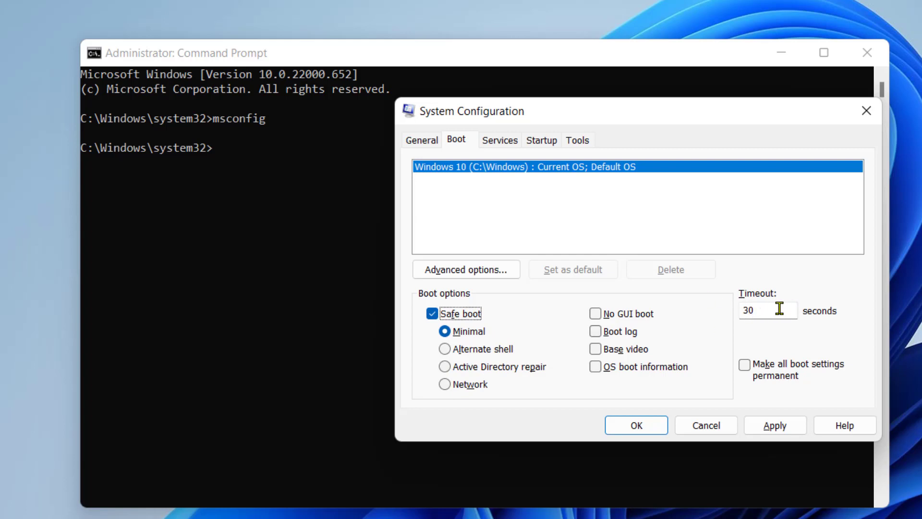
{"action": "mouse_move", "coordinate": [771, 466]}
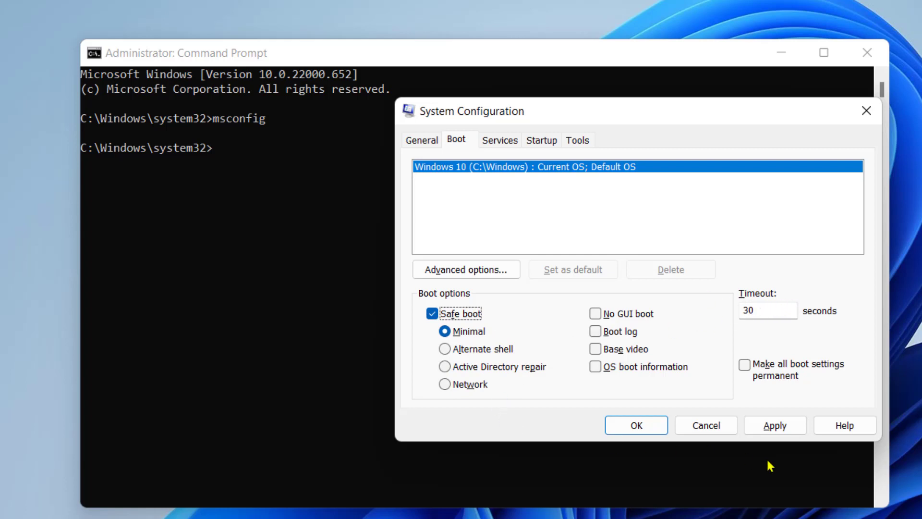
{"action": "mouse_move", "coordinate": [775, 425]}
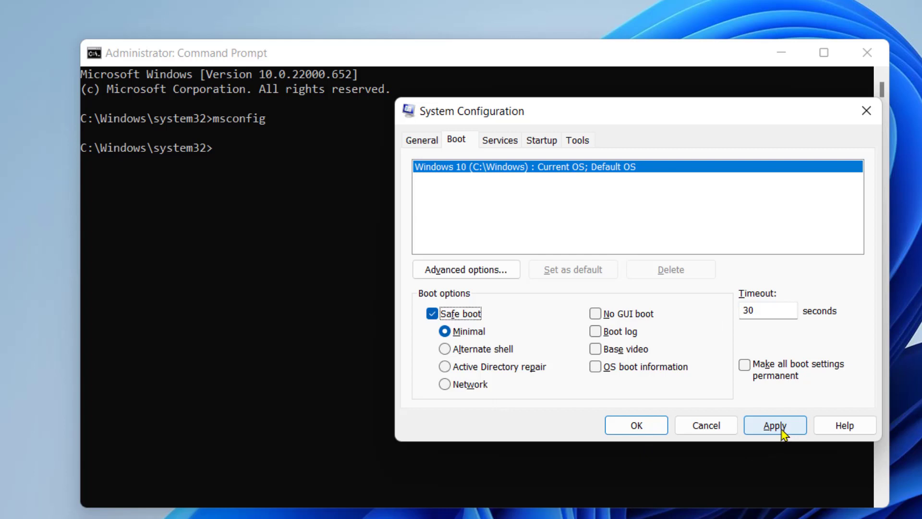
{"action": "left_click", "coordinate": [775, 425]}
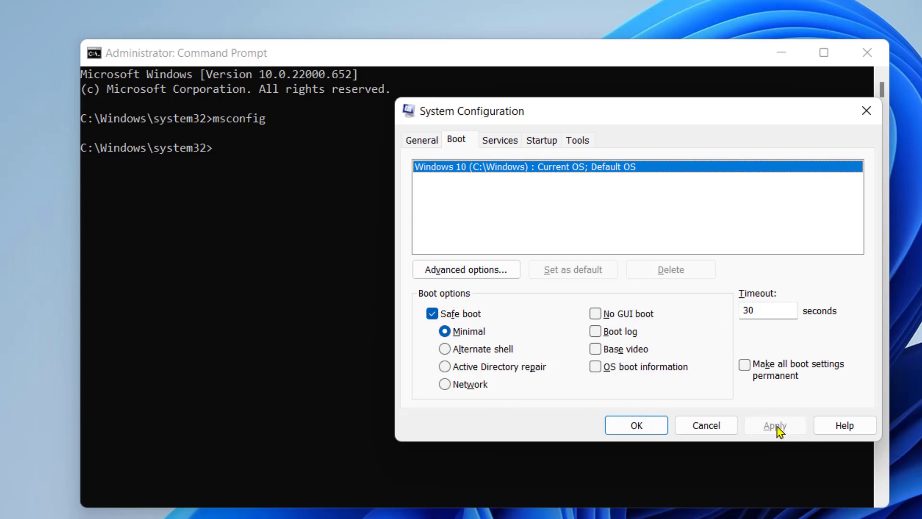
{"action": "mouse_move", "coordinate": [636, 424]}
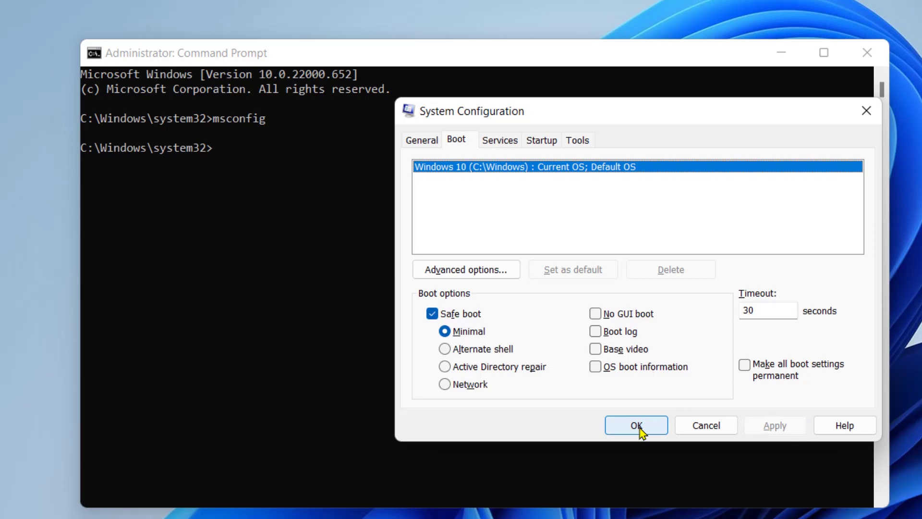
{"action": "left_click", "coordinate": [636, 424]}
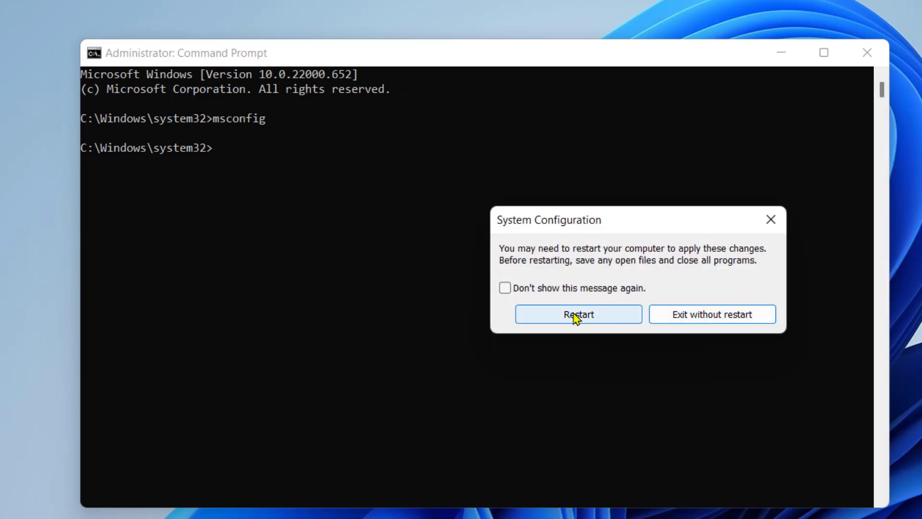
{"action": "mouse_move", "coordinate": [702, 311]}
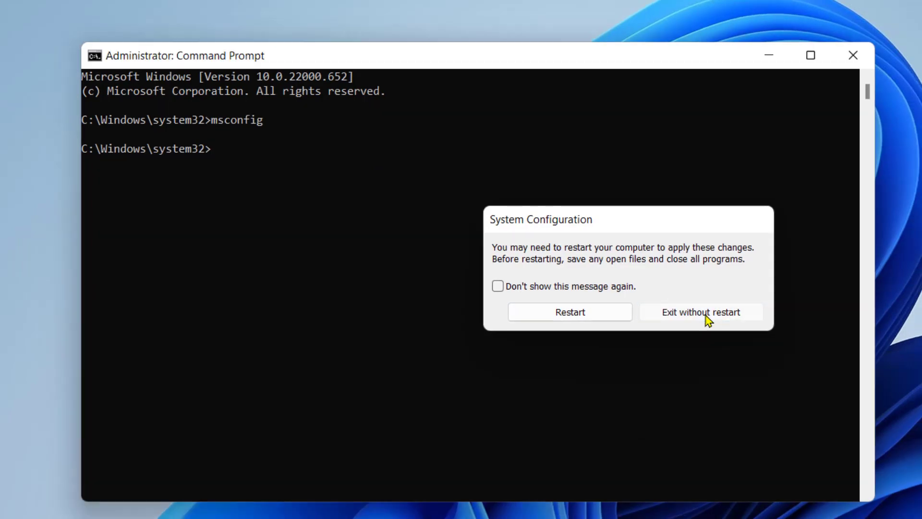
Step: Exit without restarting and close the administrator Command Prompt
{"action": "left_click", "coordinate": [700, 311]}
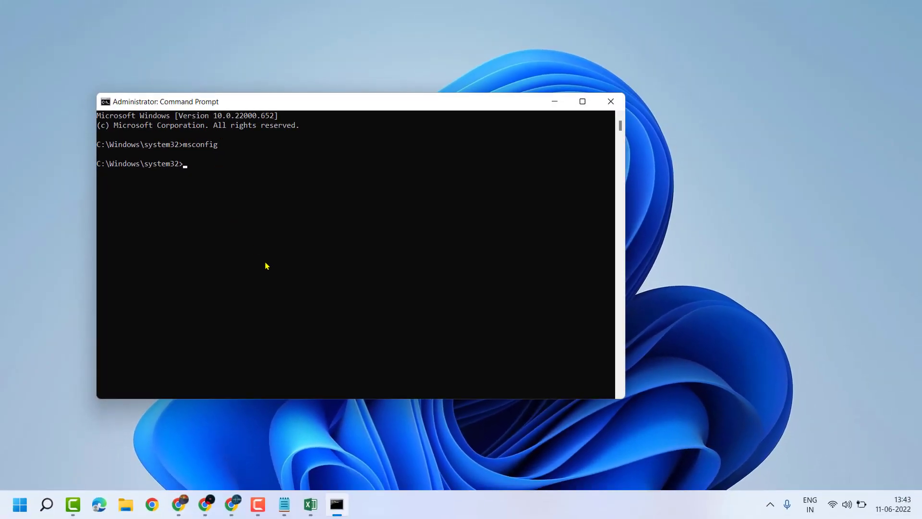
{"action": "left_click", "coordinate": [284, 504]}
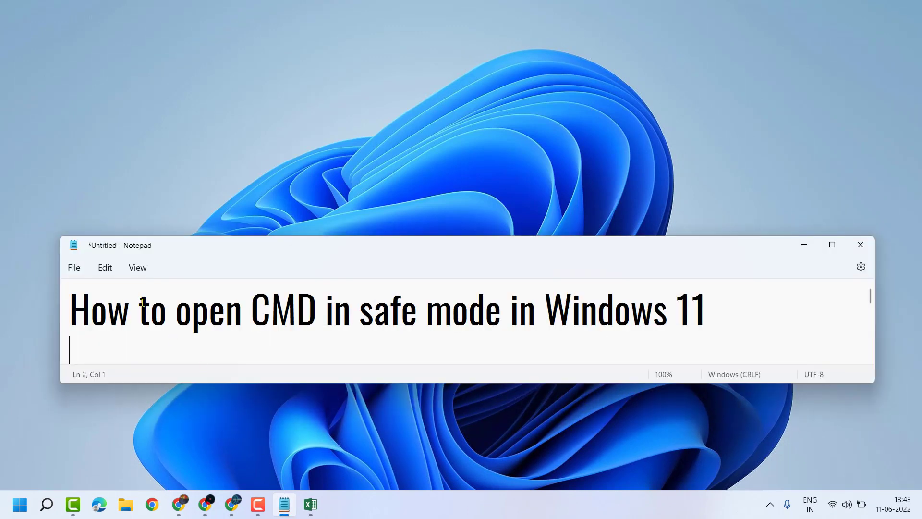
{"action": "mouse_move", "coordinate": [470, 398]}
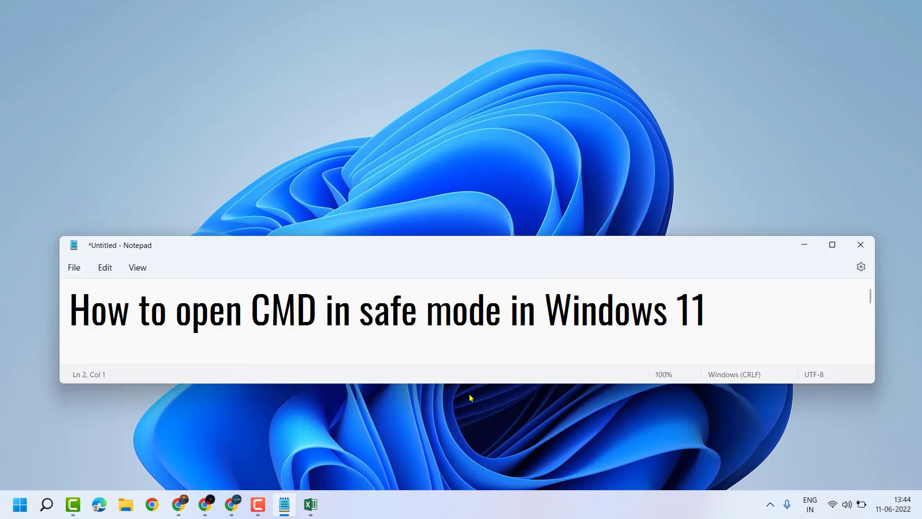